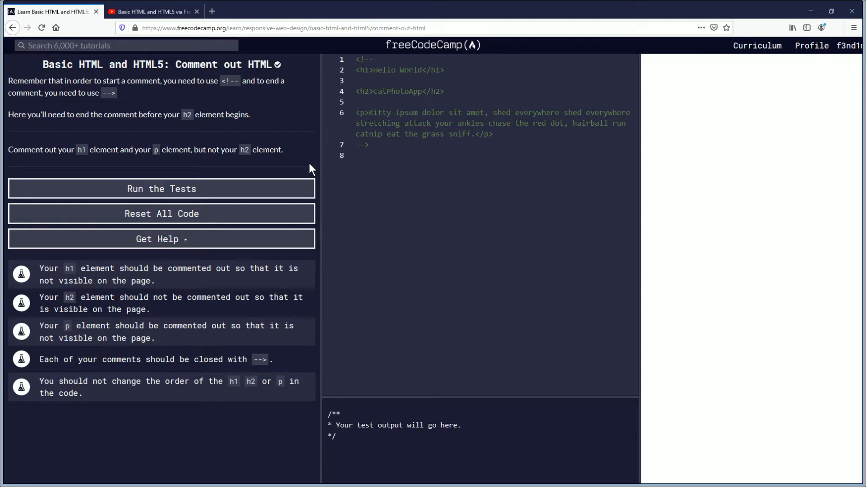
mouse_move(313, 168)
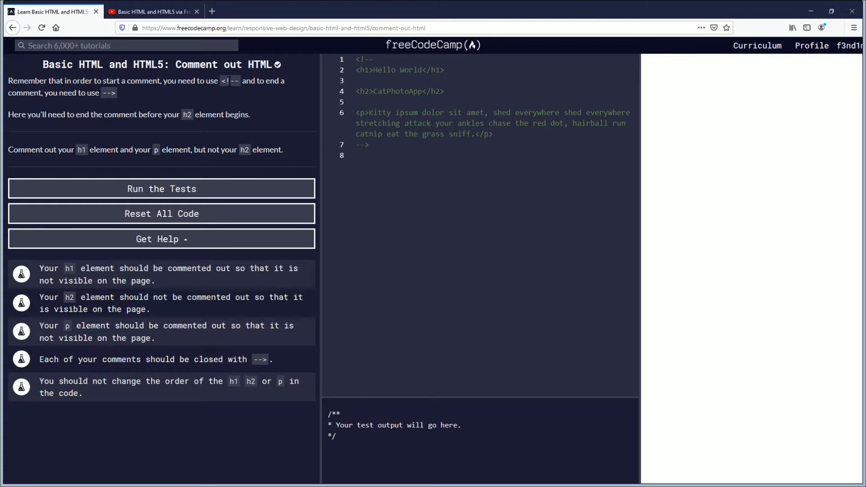
Step: Remove the old closing --> after the paragraph and close the comment with --> right after the h1
double_click(229, 81)
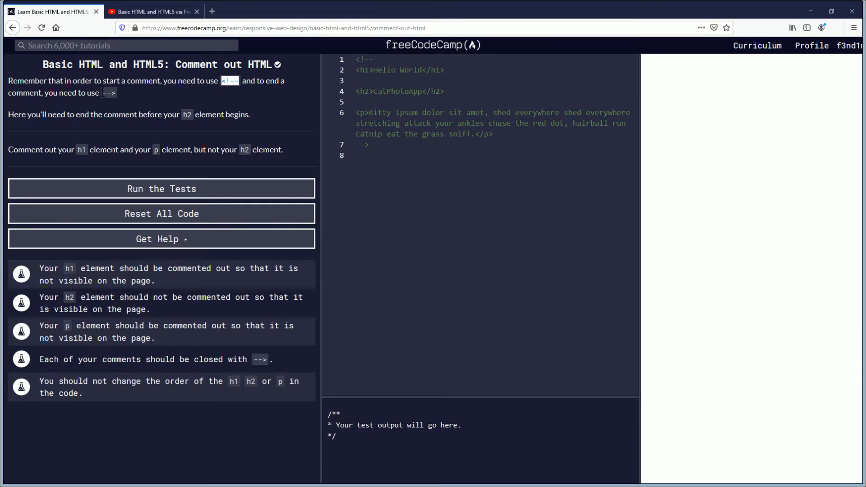
mouse_move(135, 100)
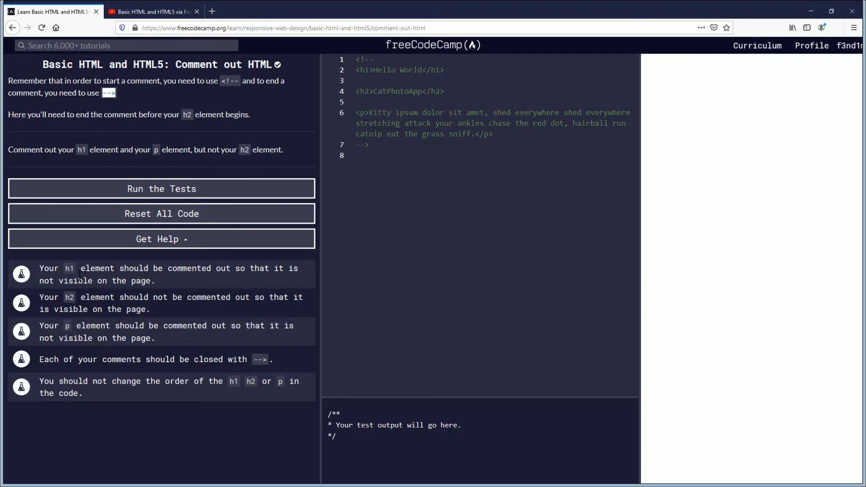
mouse_move(96, 263)
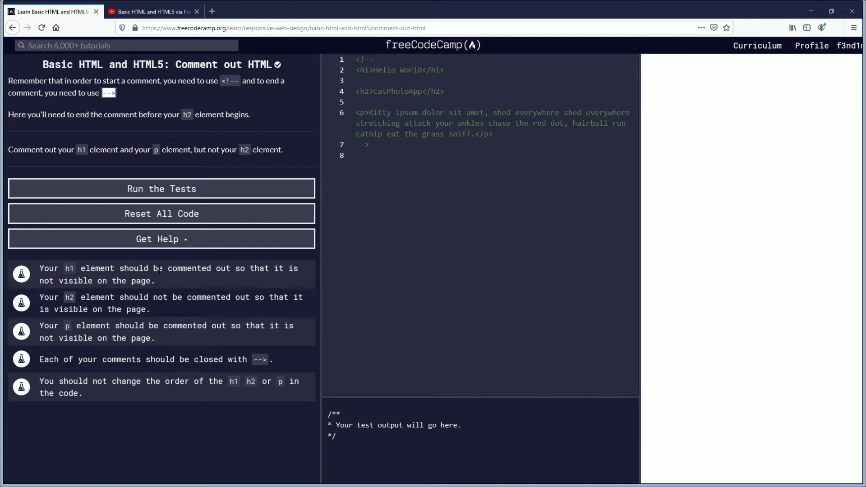
mouse_move(328, 289)
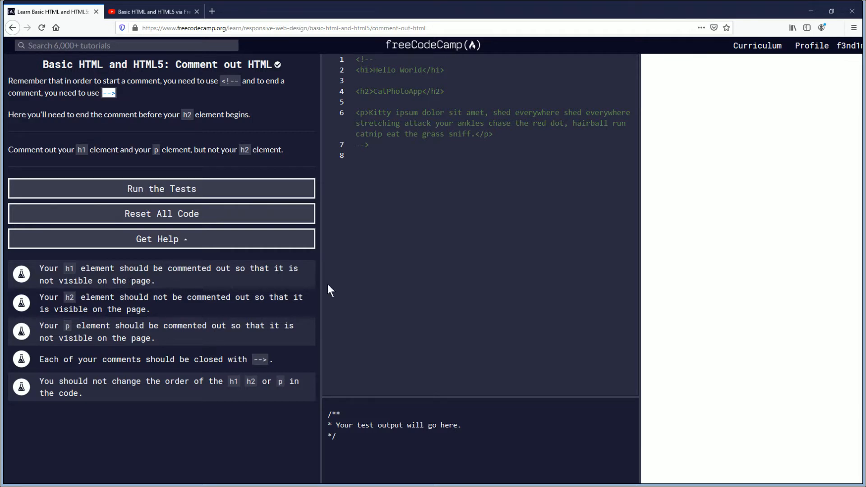
mouse_move(763, 125)
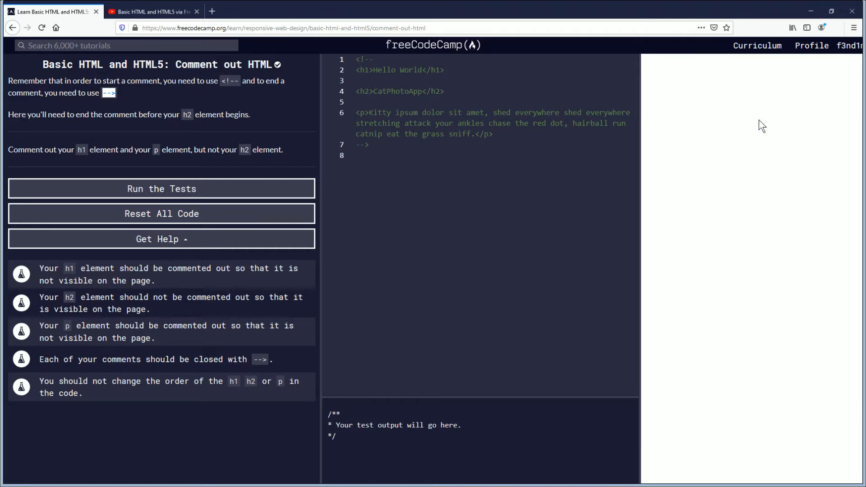
mouse_move(699, 108)
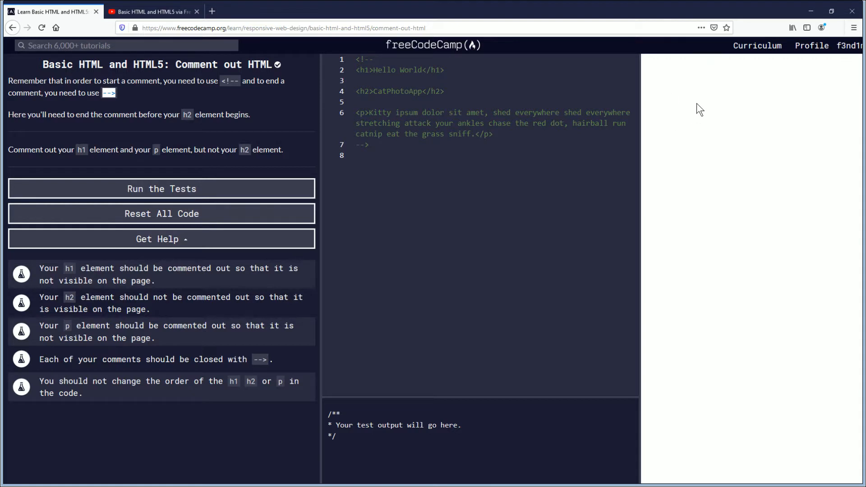
mouse_move(735, 95)
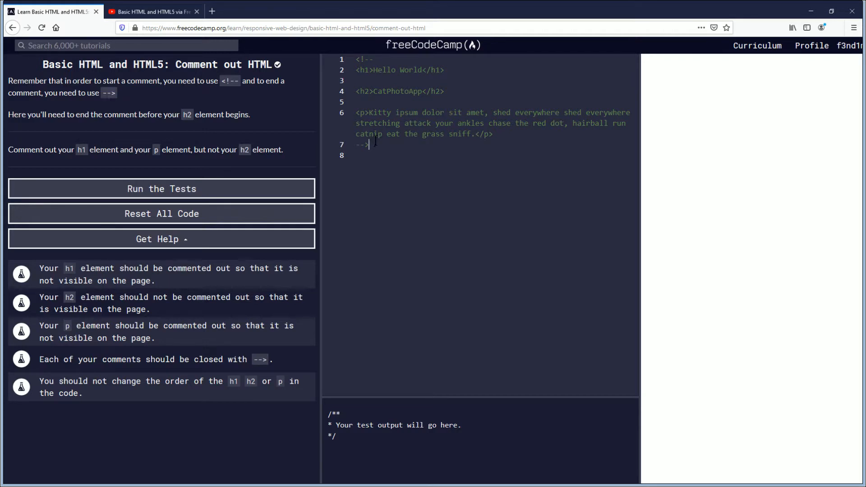
key(Backspace)
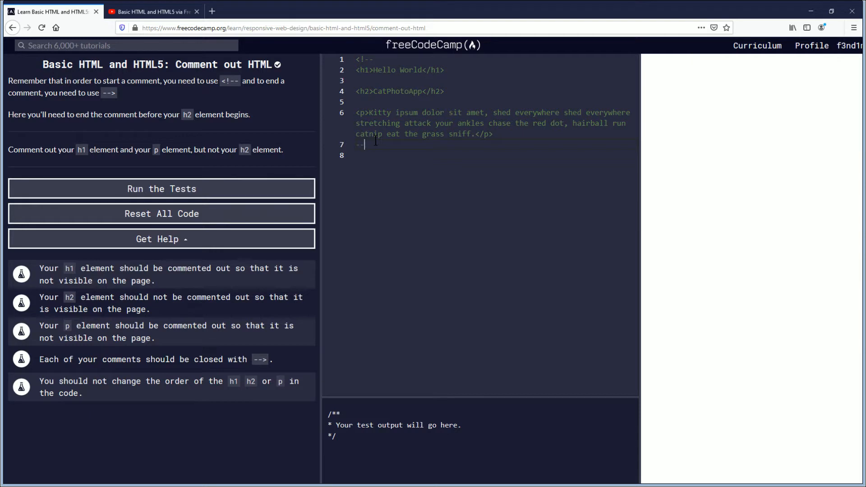
key(Backspace)
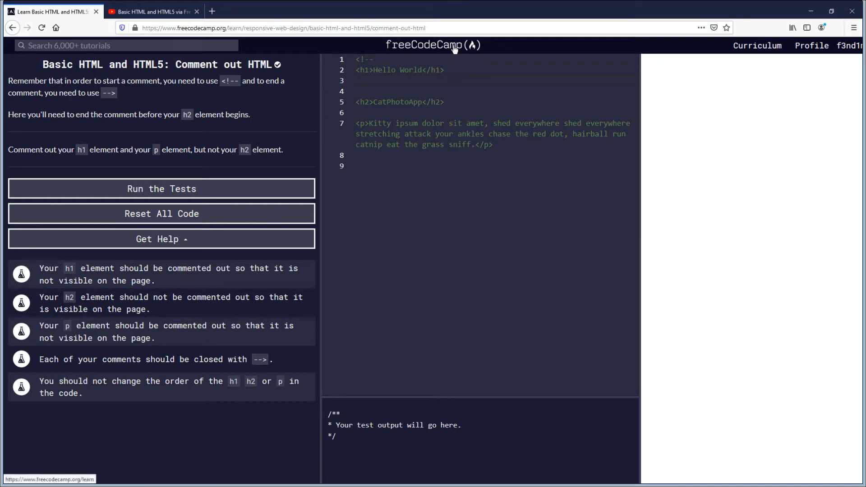
text(--)
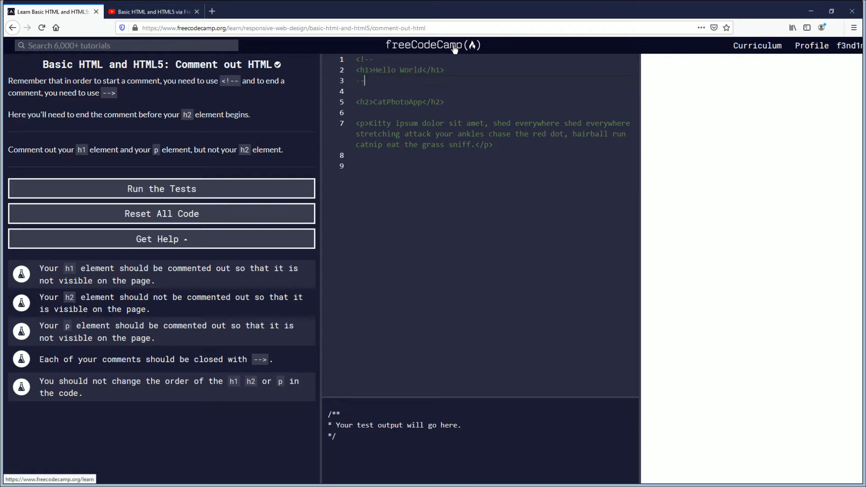
text(>)
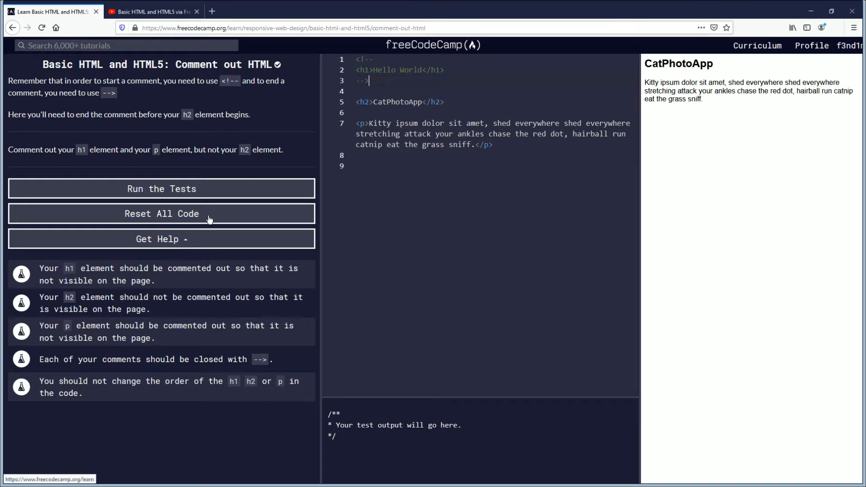
mouse_move(224, 313)
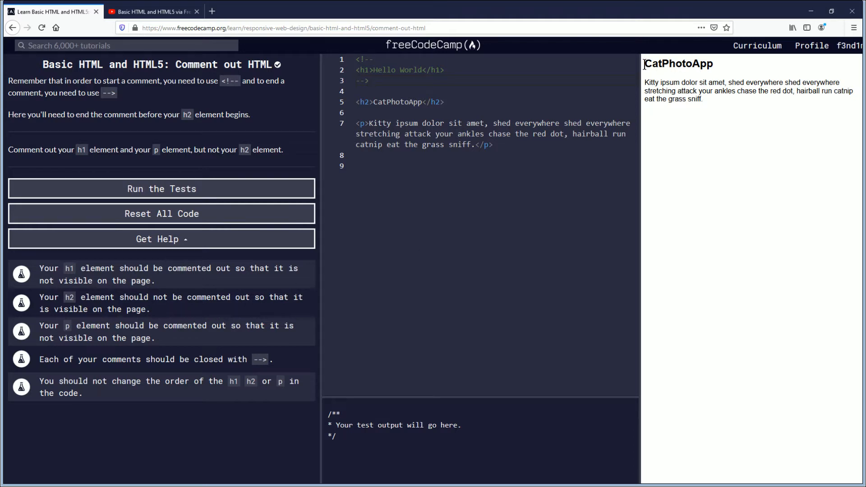
Step: Highlight the CatPhotoApp heading in the preview to confirm it is visible
double_click(679, 63)
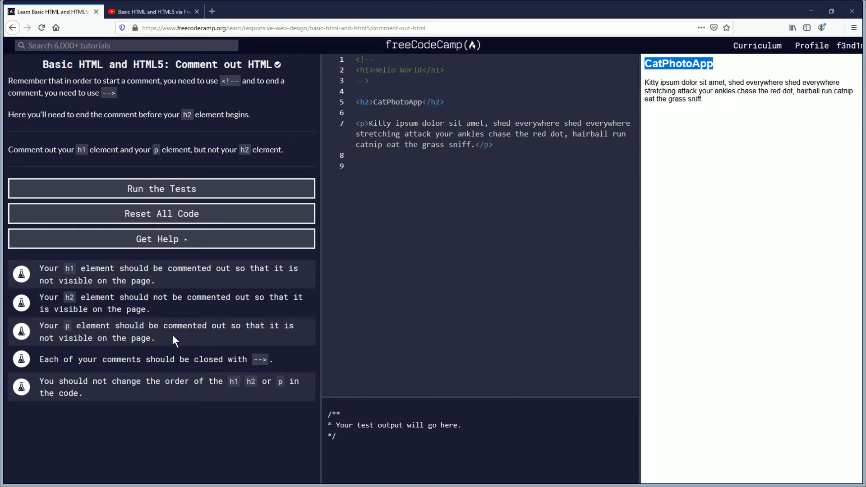
mouse_move(267, 338)
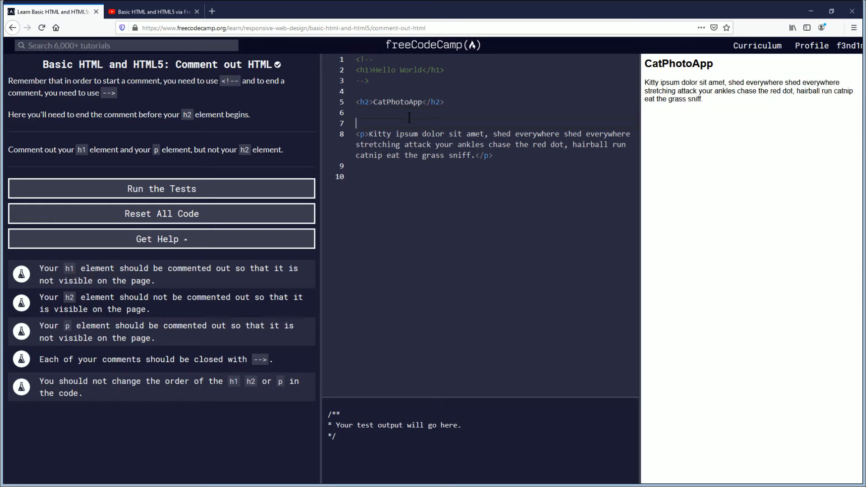
Step: Wrap the p element in its own comment with <!-- before it and --> on the line after </p>
text(<)
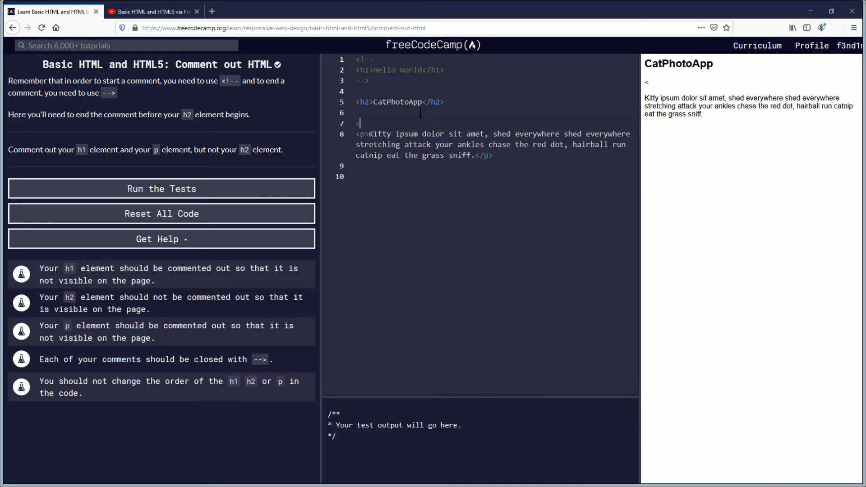
text(!)
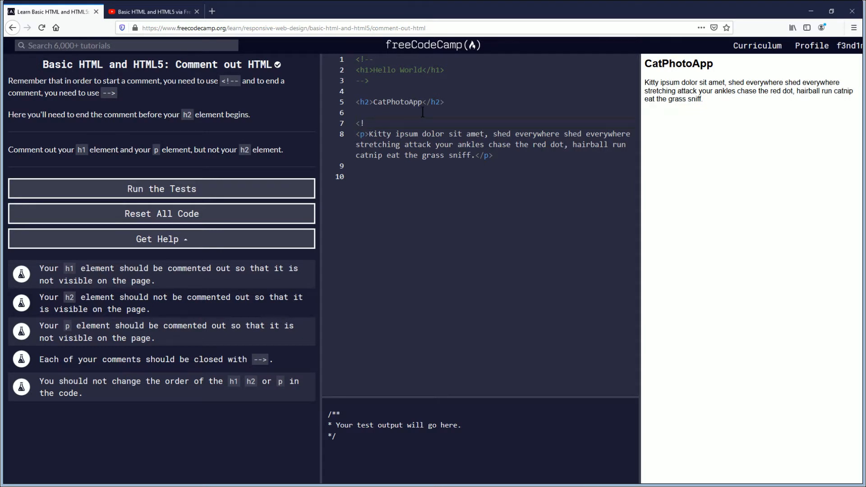
text(--)
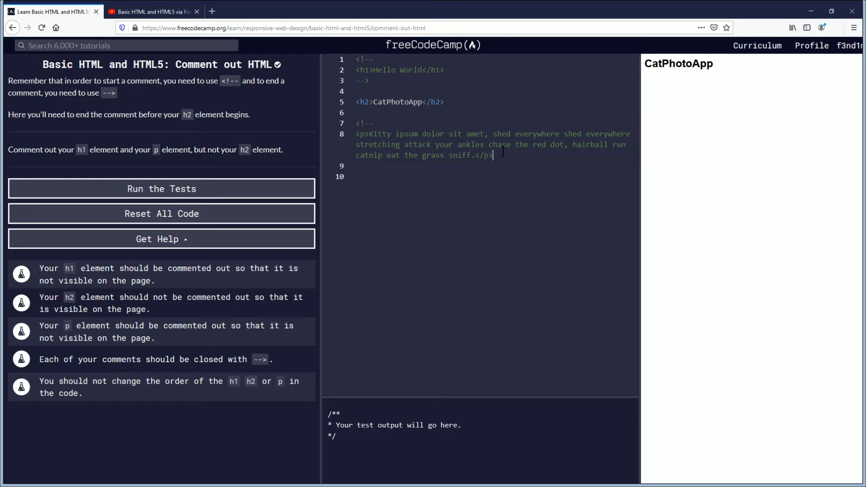
key(Enter)
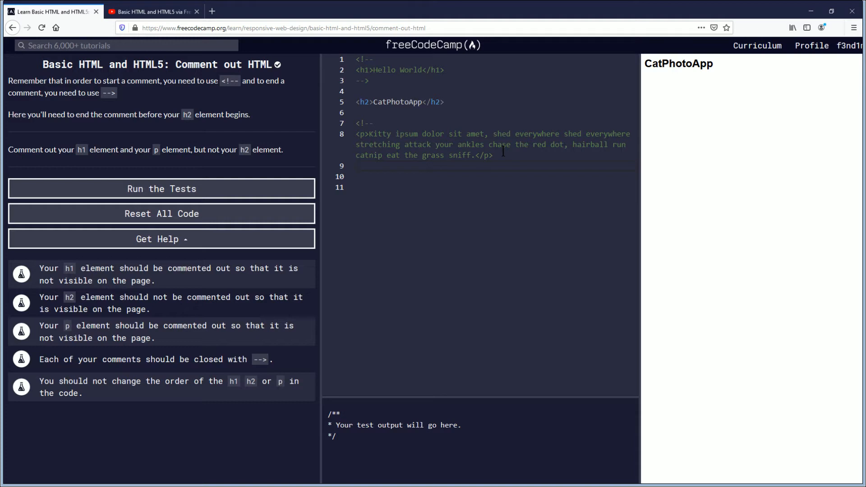
text(--)
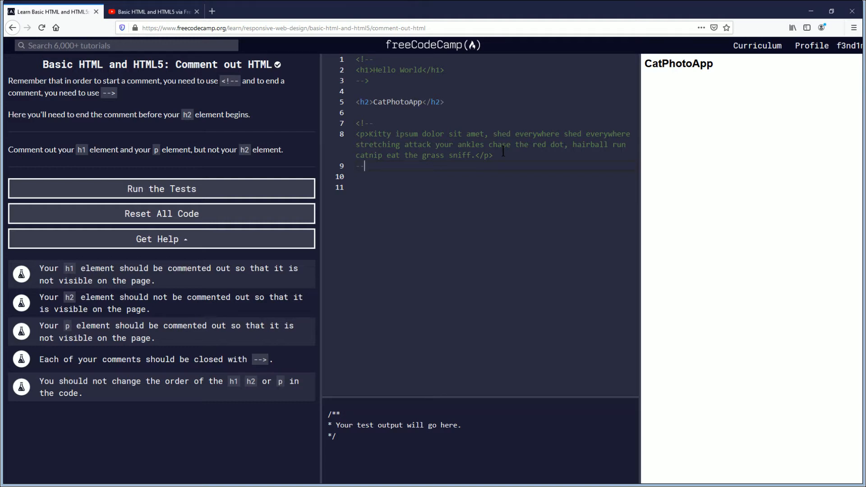
text(>)
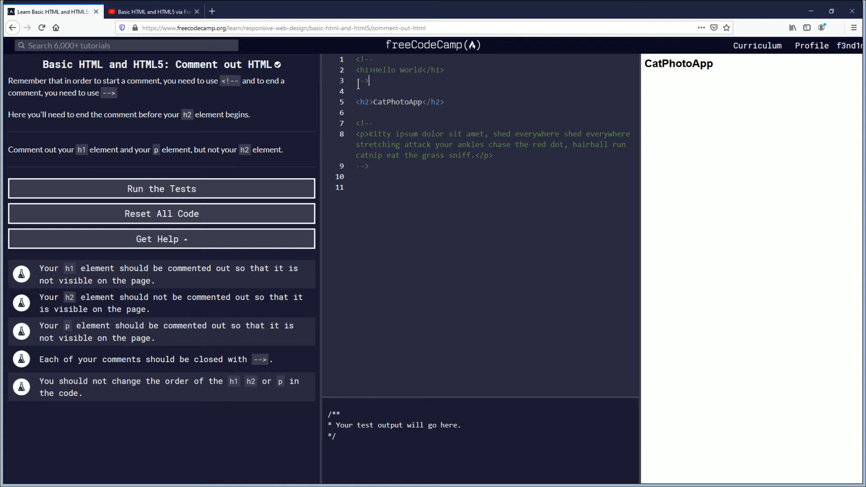
double_click(363, 81)
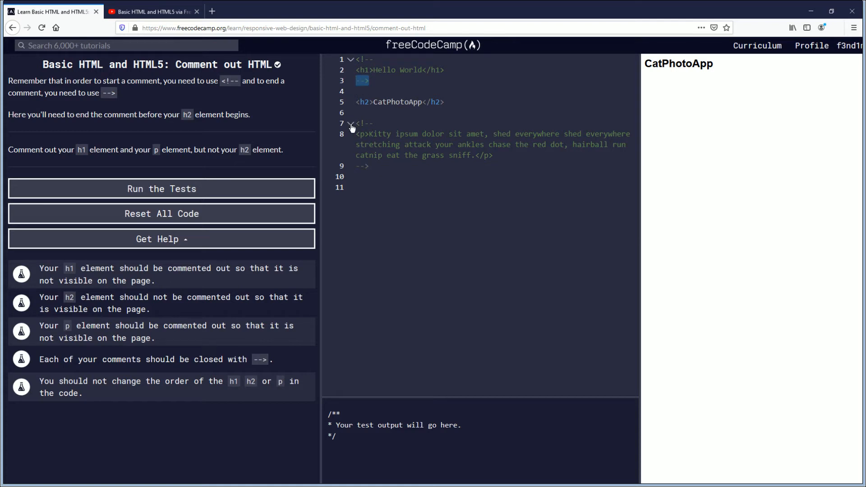
click(350, 123)
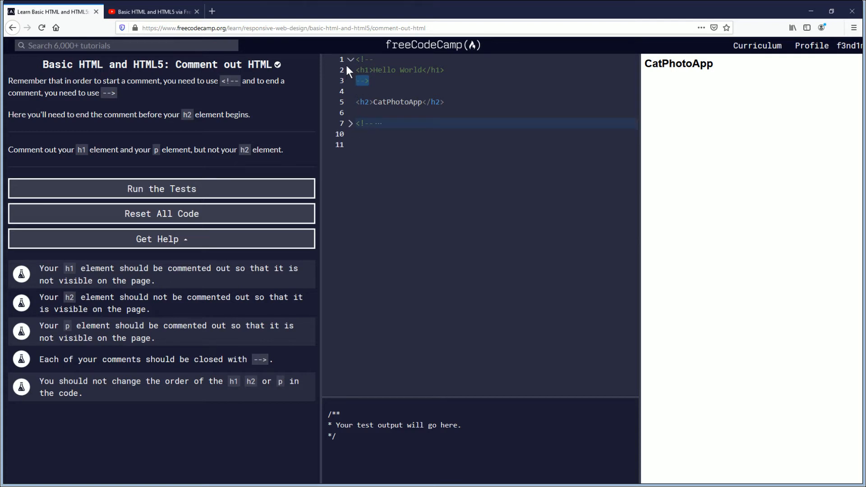
click(350, 60)
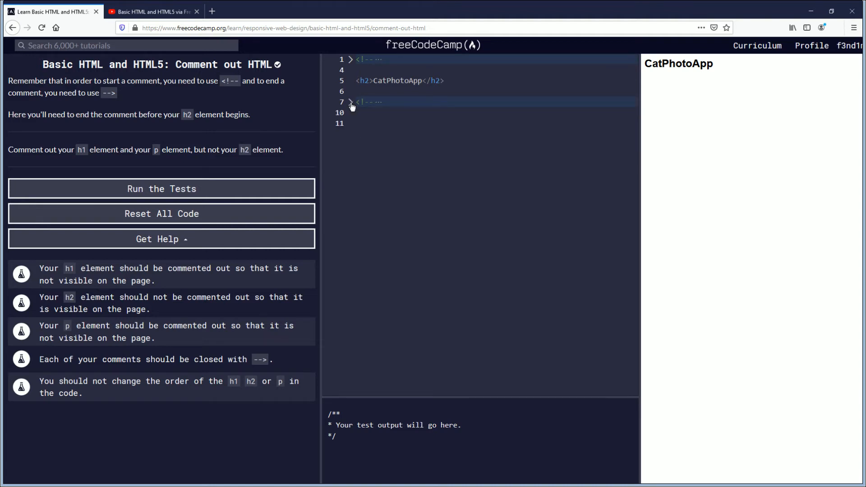
click(350, 102)
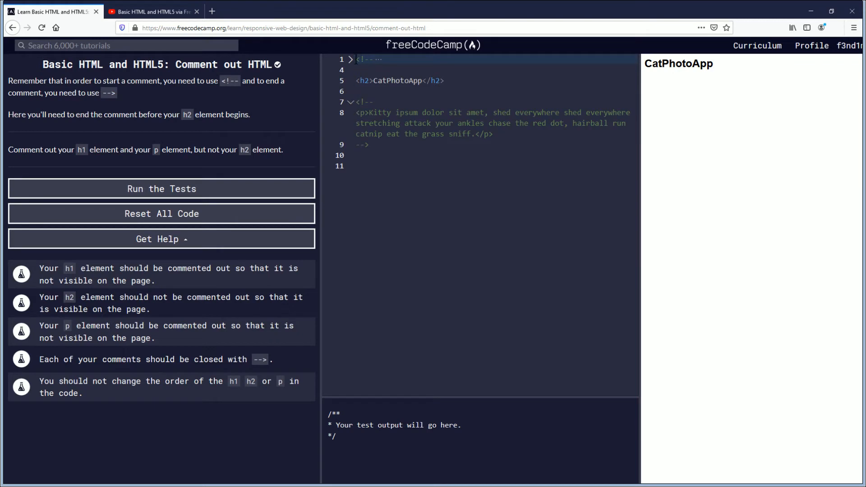
click(350, 59)
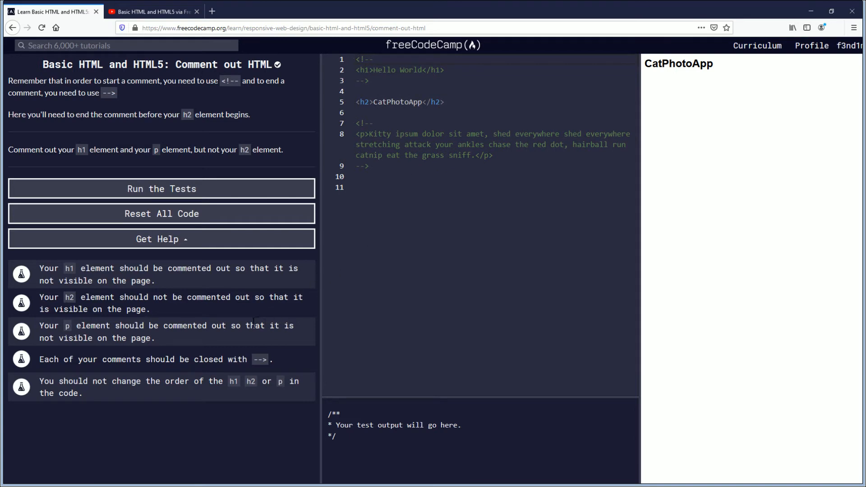
mouse_move(100, 376)
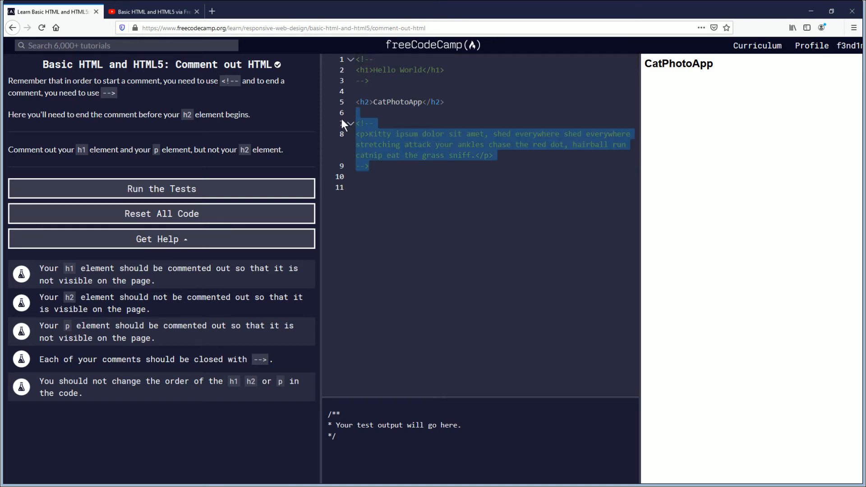
mouse_move(343, 126)
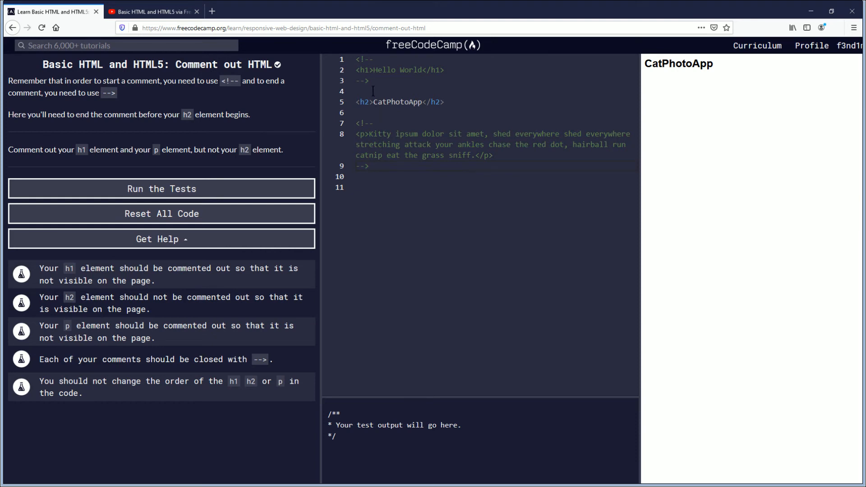
double_click(363, 70)
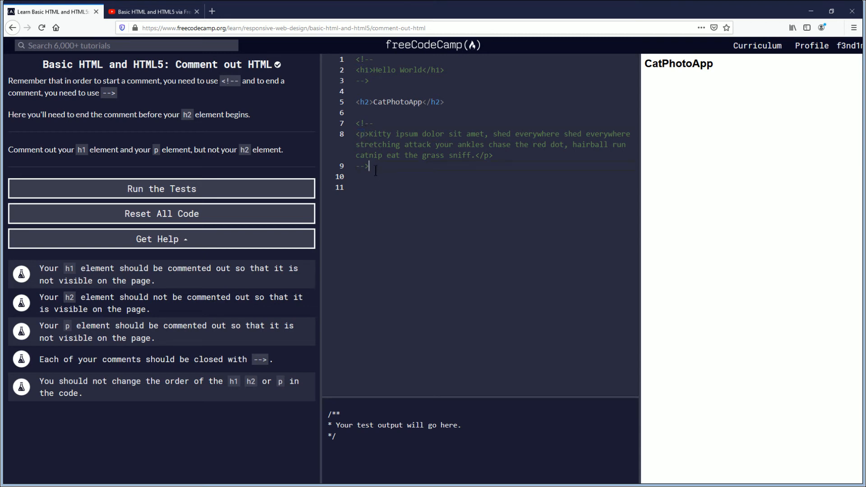
mouse_move(190, 380)
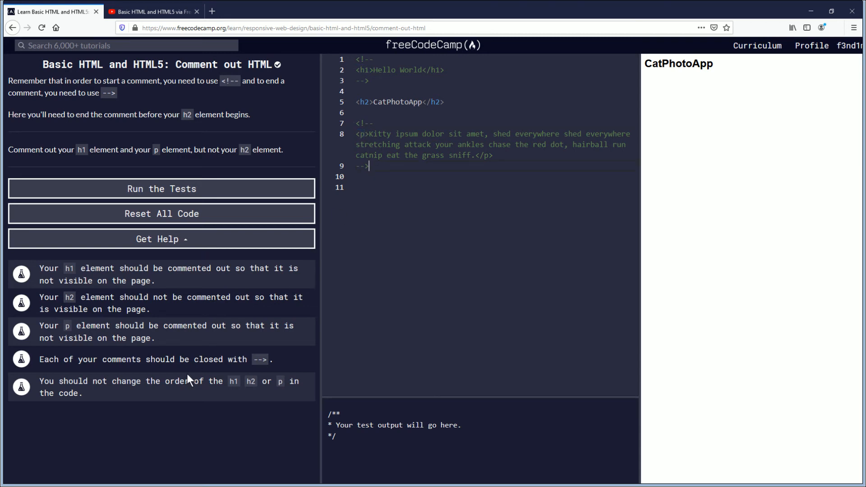
mouse_move(162, 188)
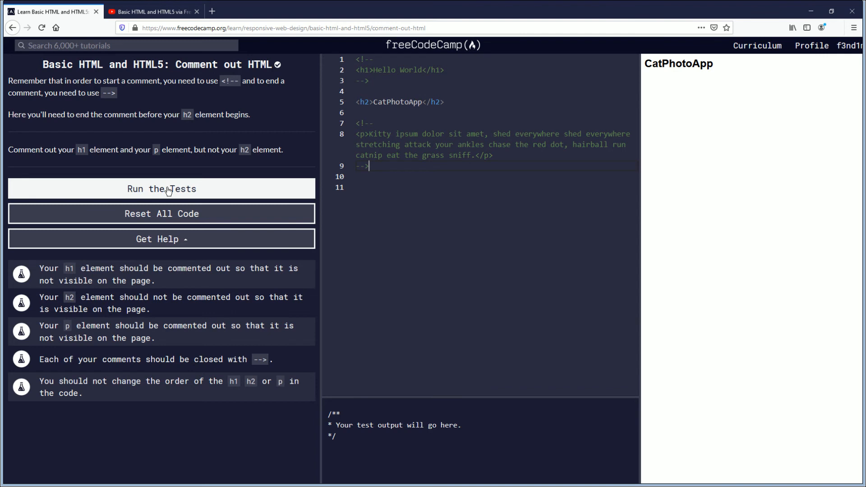
mouse_move(52, 270)
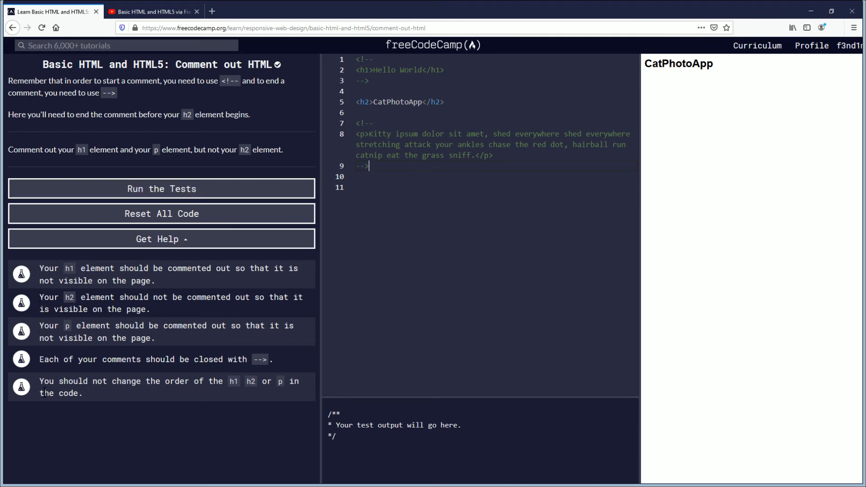
Step: Run the tests so all five pass and the 'Keep calm and code on!' success dialog appears
click(162, 189)
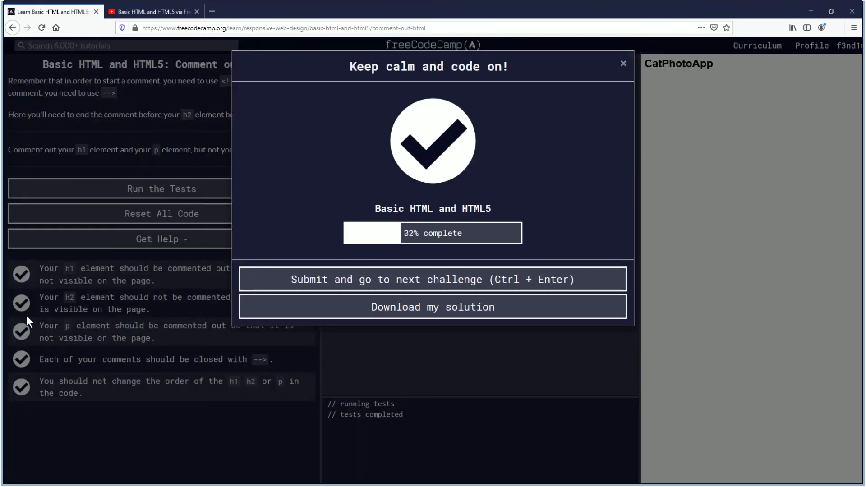
mouse_move(432, 169)
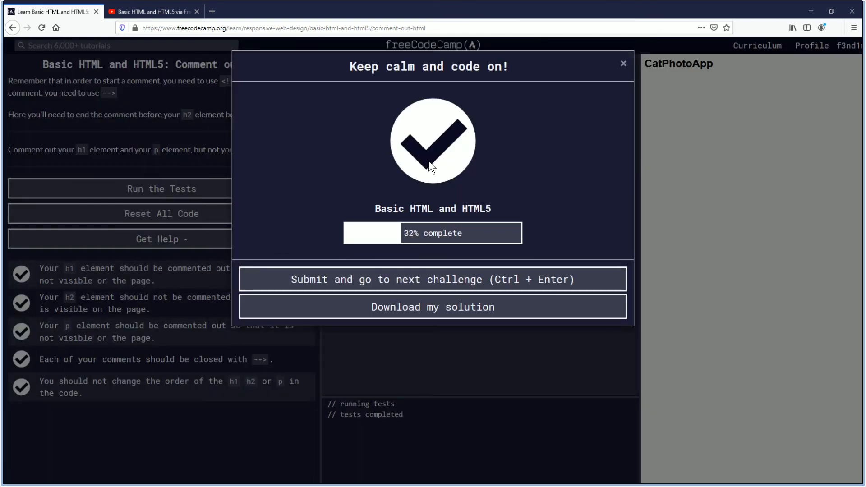
mouse_move(417, 167)
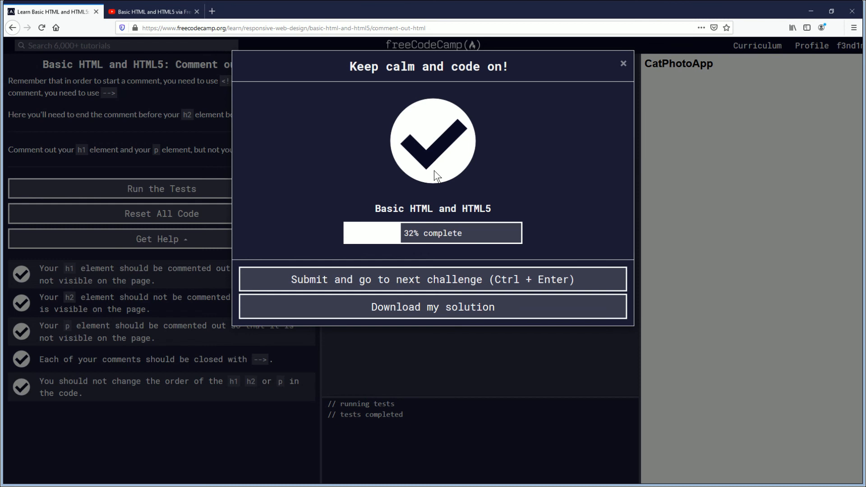
click(153, 11)
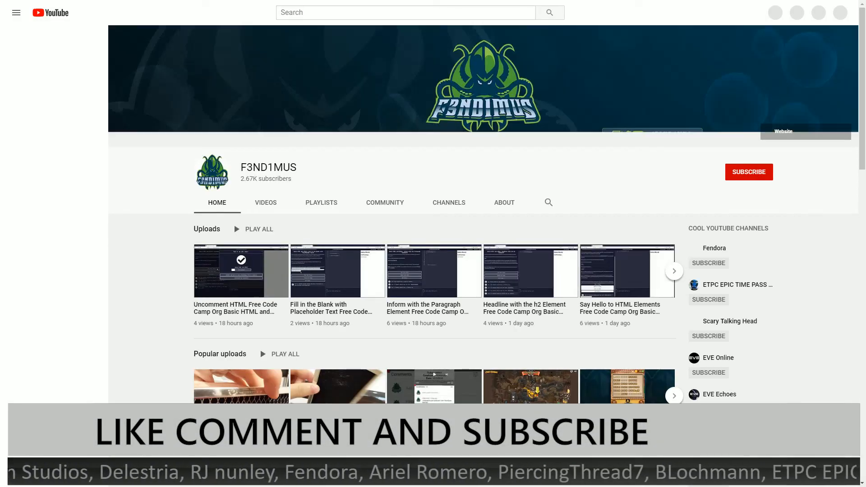